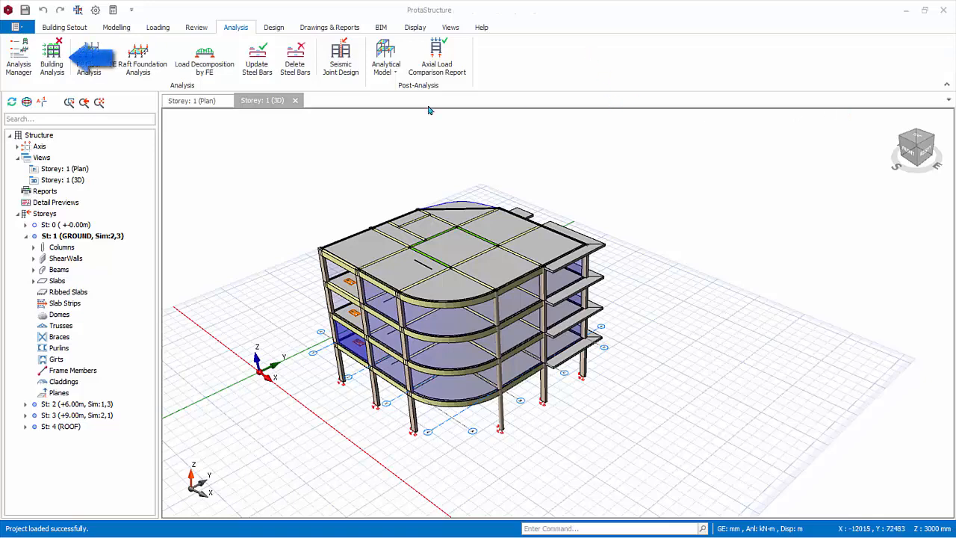
# Reach the Settings Center design codes page from Building Analysis pre-analysis.
pyautogui.click(51, 59)
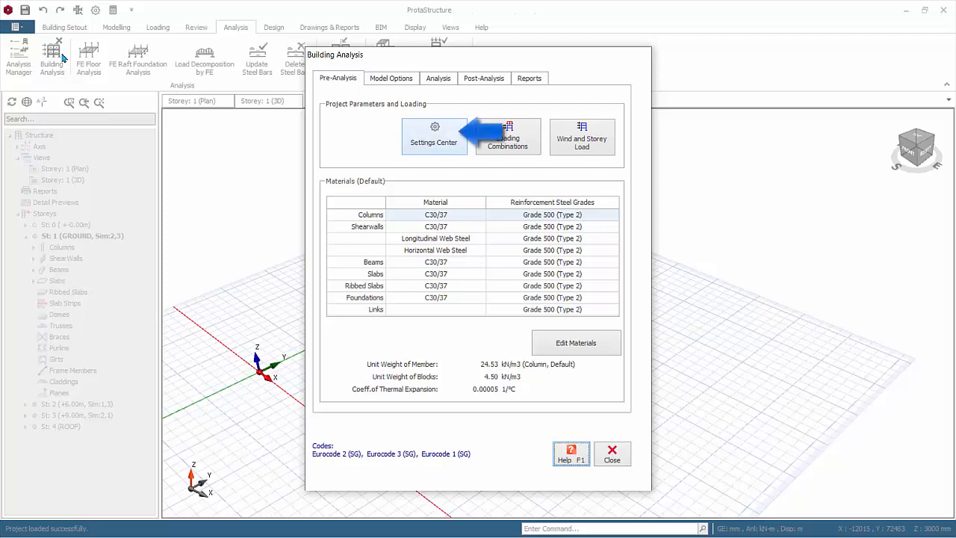
pyautogui.click(434, 138)
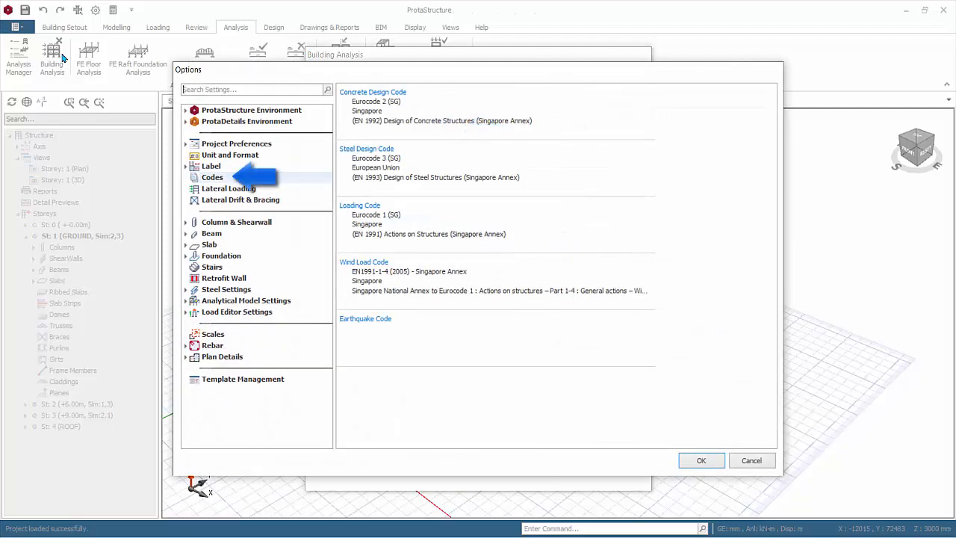
# Keep EN1991-1-4 Singapore Annex as wind code and show the Lateral Loading page.
pyautogui.click(212, 177)
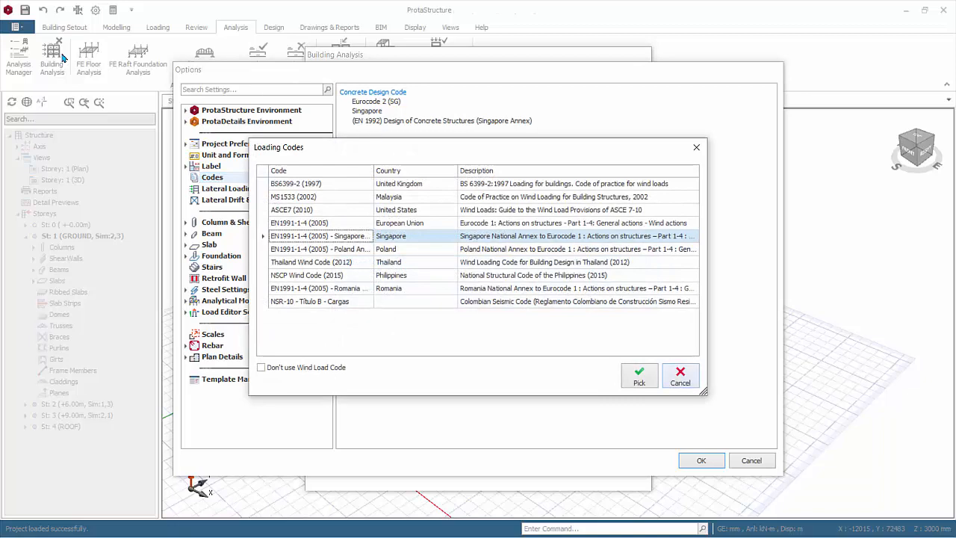
pyautogui.click(227, 188)
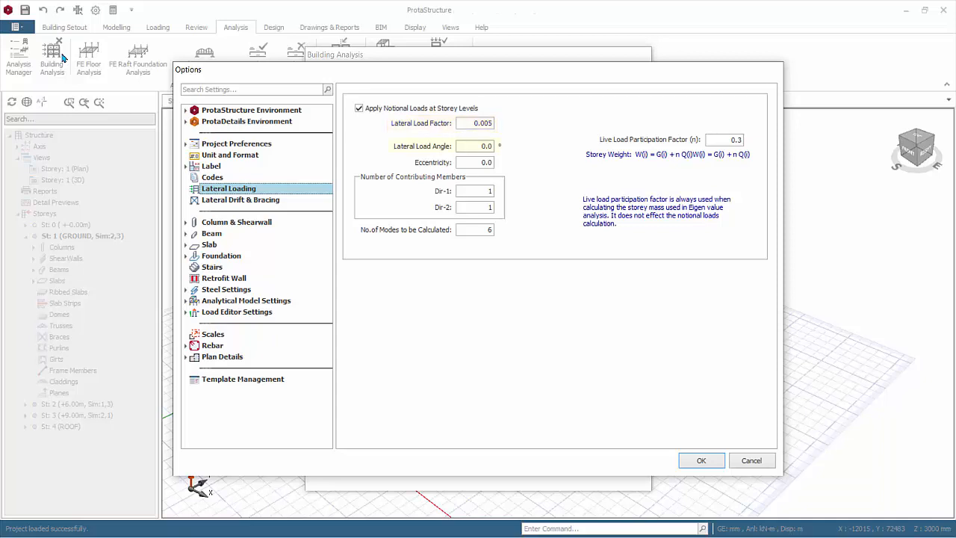
# Keep live load participation factor 0.3 and show Lateral Drift & Bracing settings.
pyautogui.click(475, 146)
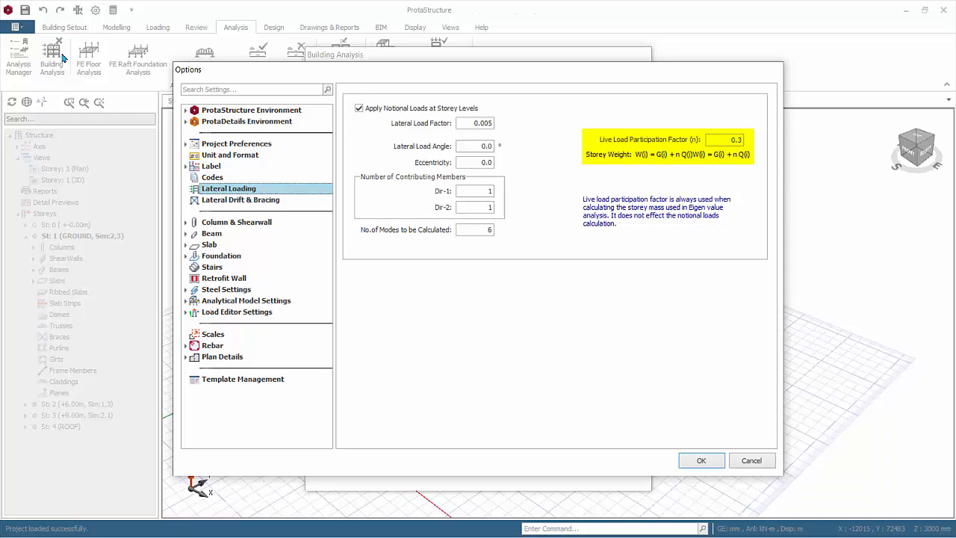
pyautogui.click(241, 200)
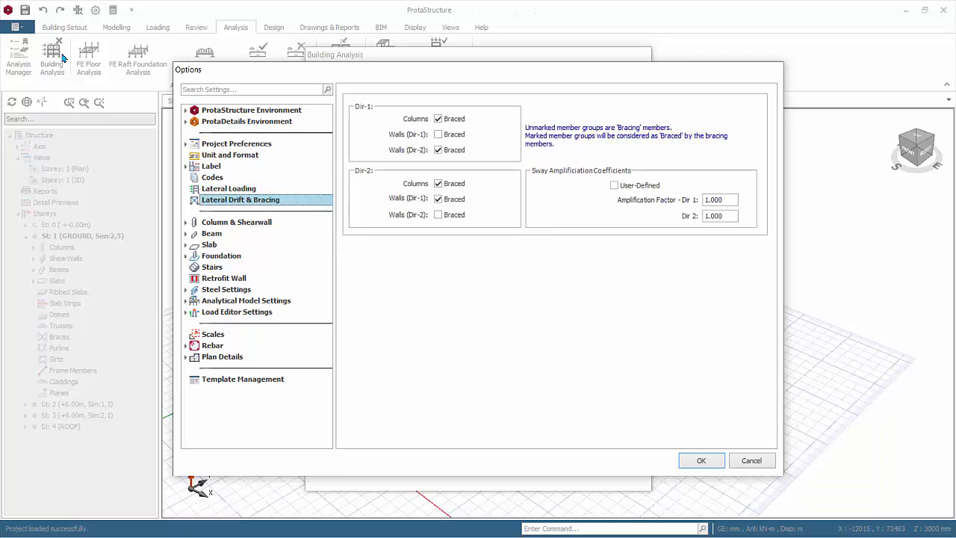
# Keep sway amplification coefficients at 1.000 and show Unit and Format settings.
pyautogui.click(438, 135)
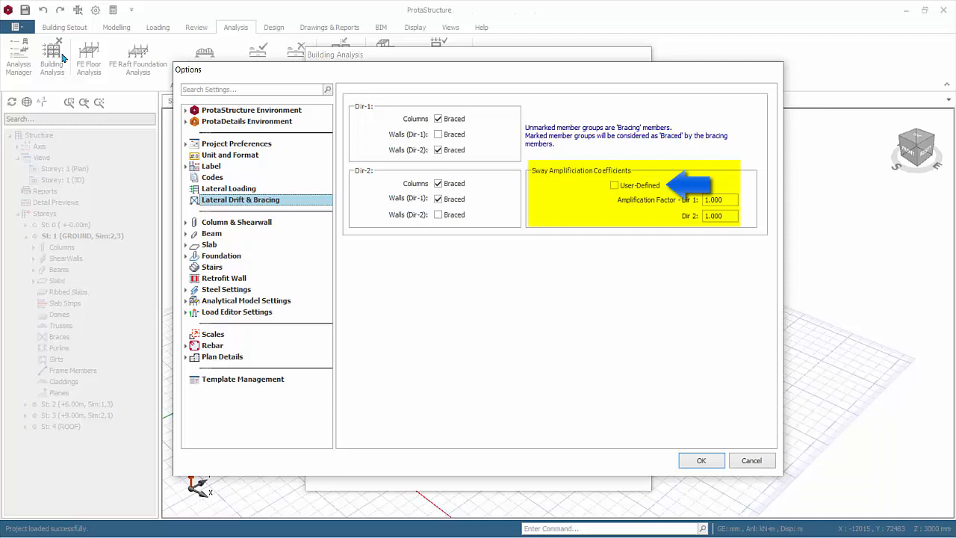
pyautogui.click(230, 154)
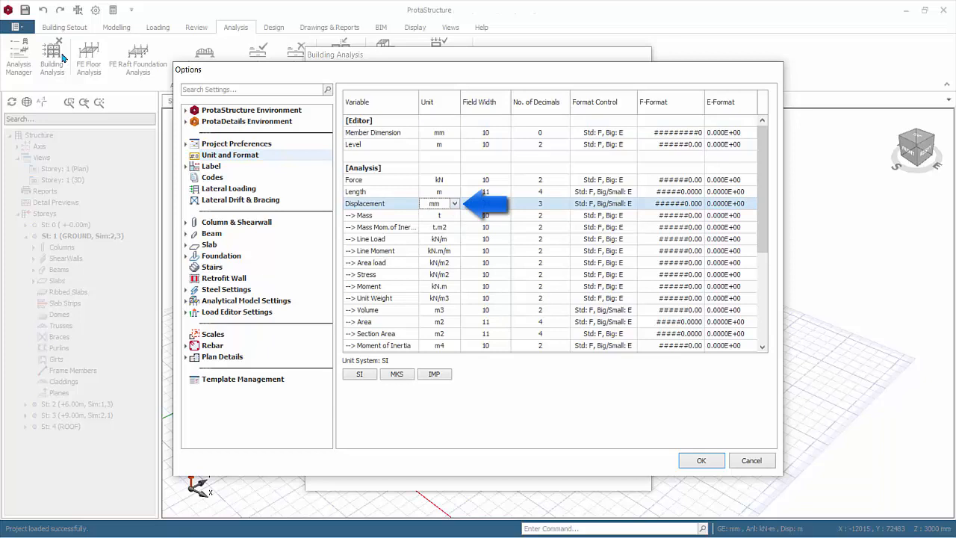
# Confirm displacement in mm, accept the options and bring up the load combination editor.
pyautogui.click(485, 203)
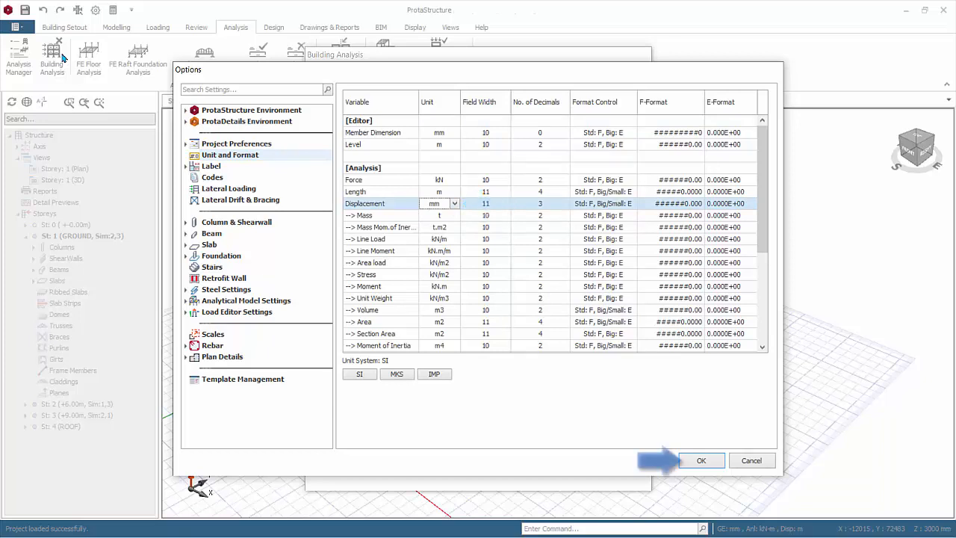
pyautogui.click(701, 461)
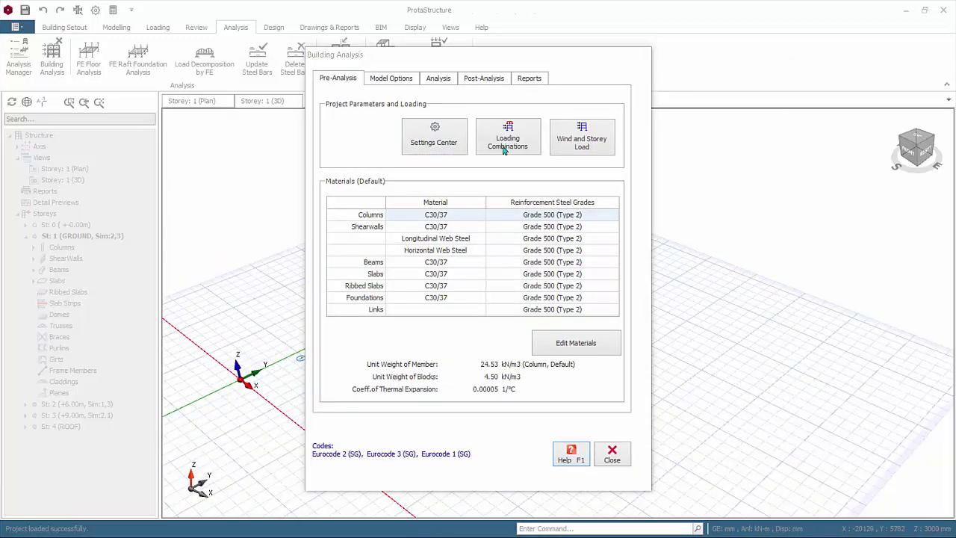
pyautogui.click(509, 137)
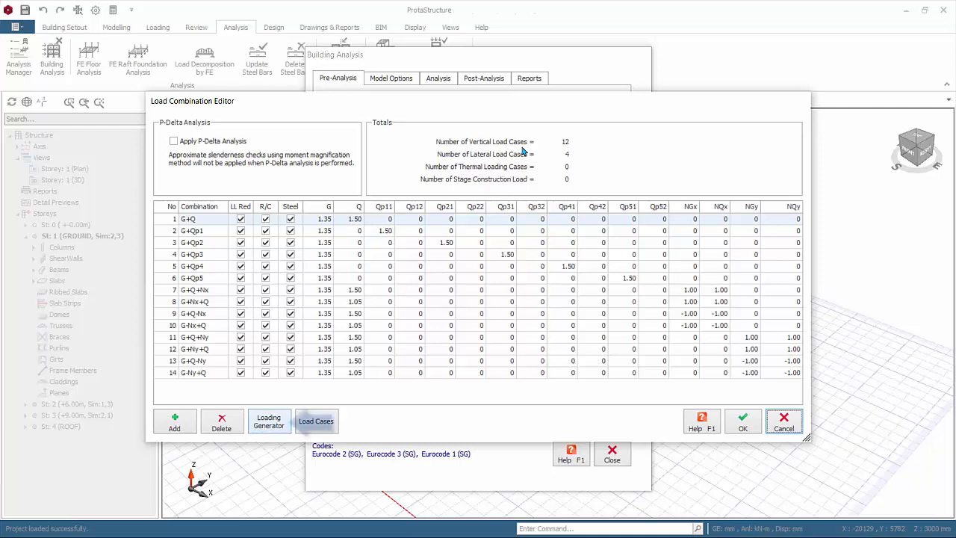
# In the Loading Generator enable all pattern loads and direction-dependent pattern loading.
pyautogui.click(269, 421)
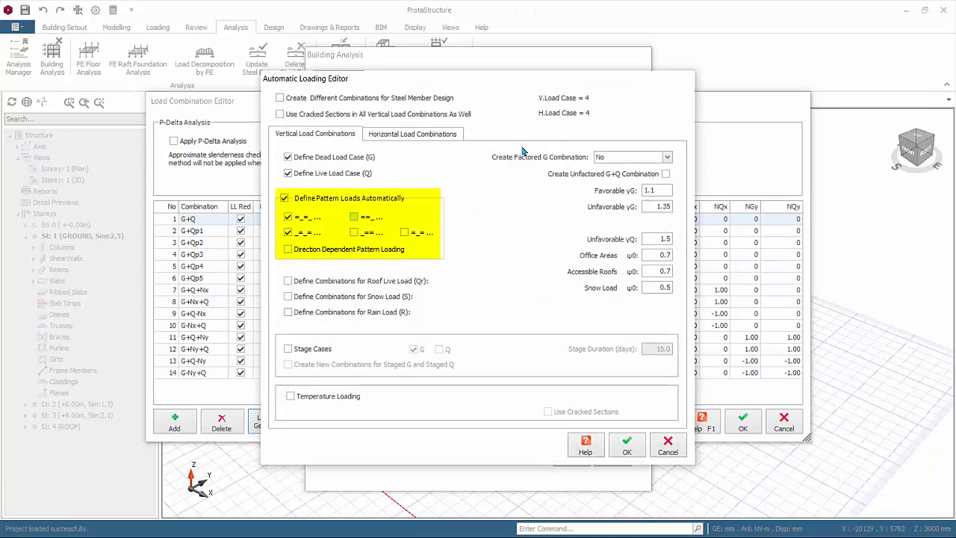
pyautogui.click(404, 233)
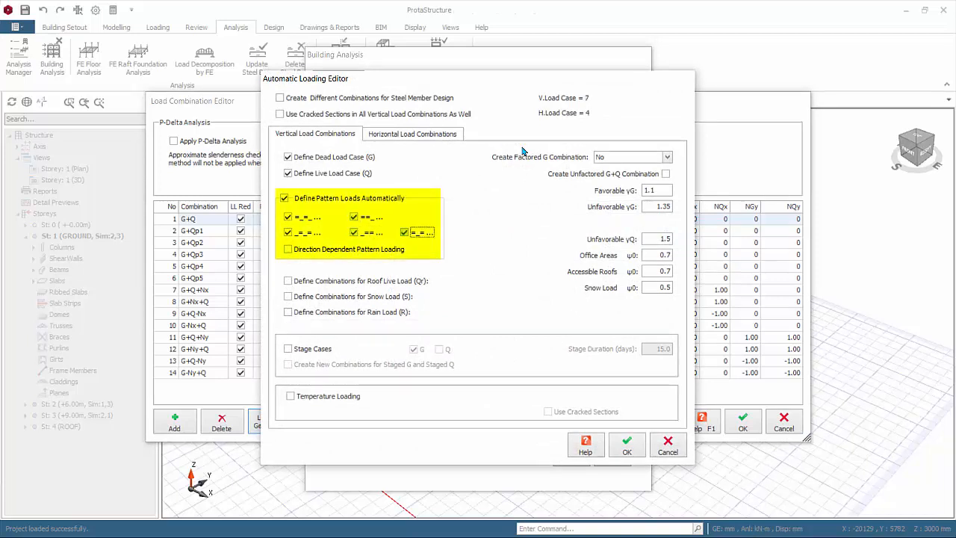
pyautogui.click(287, 248)
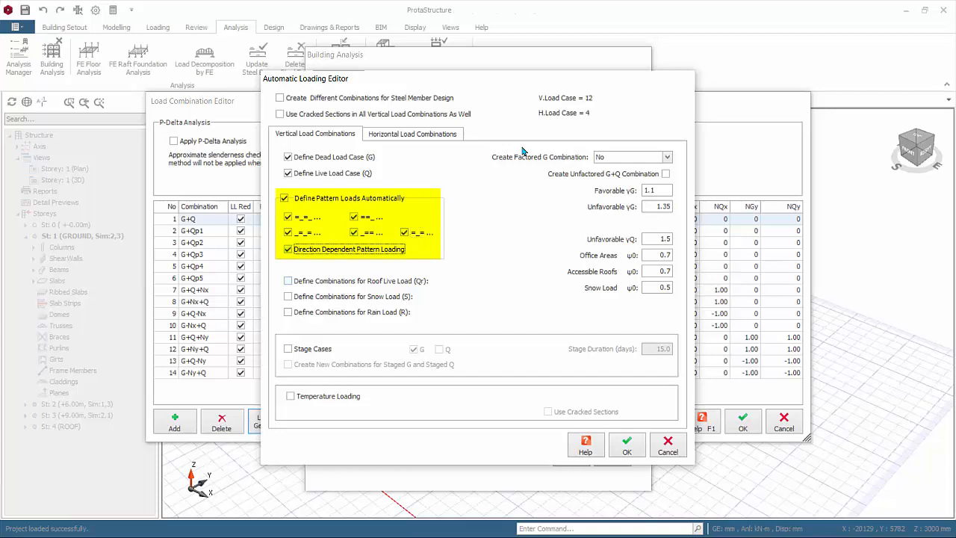
pyautogui.click(413, 134)
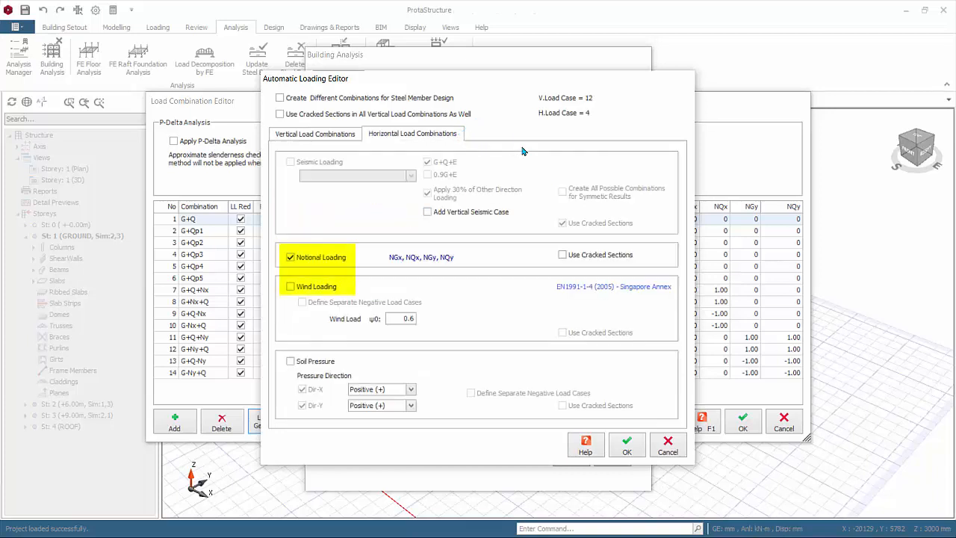
# Add wind loading without separate negative cases to the horizontal combinations and generate them.
pyautogui.click(290, 287)
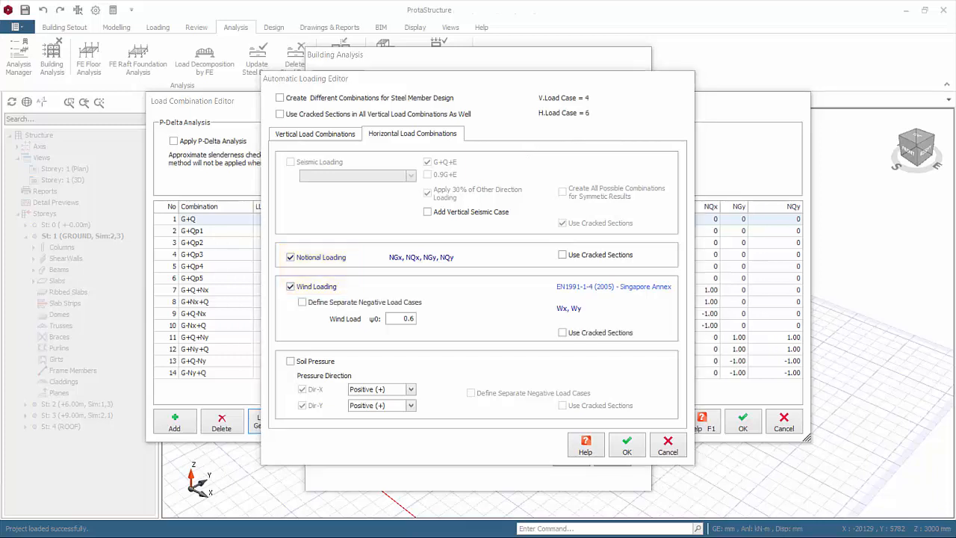
pyautogui.click(302, 302)
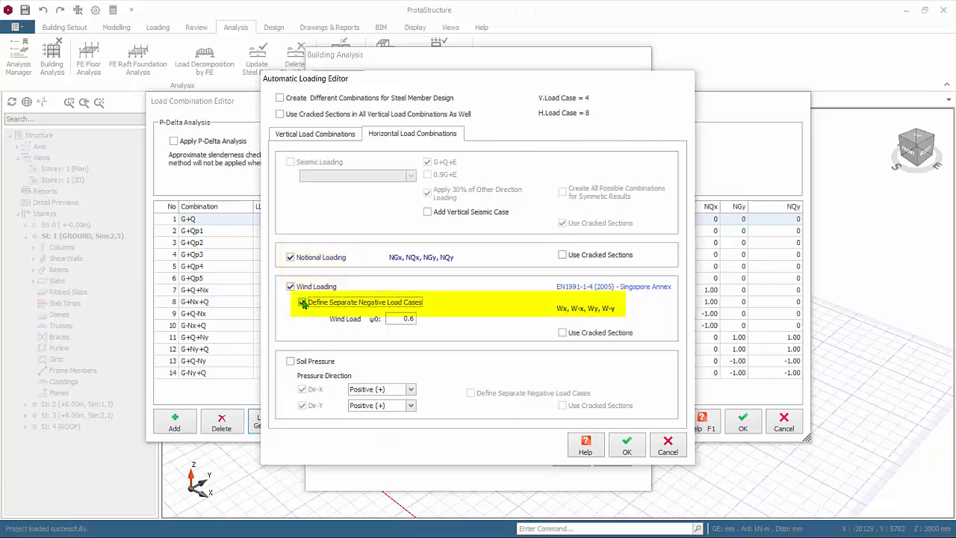
pyautogui.click(302, 302)
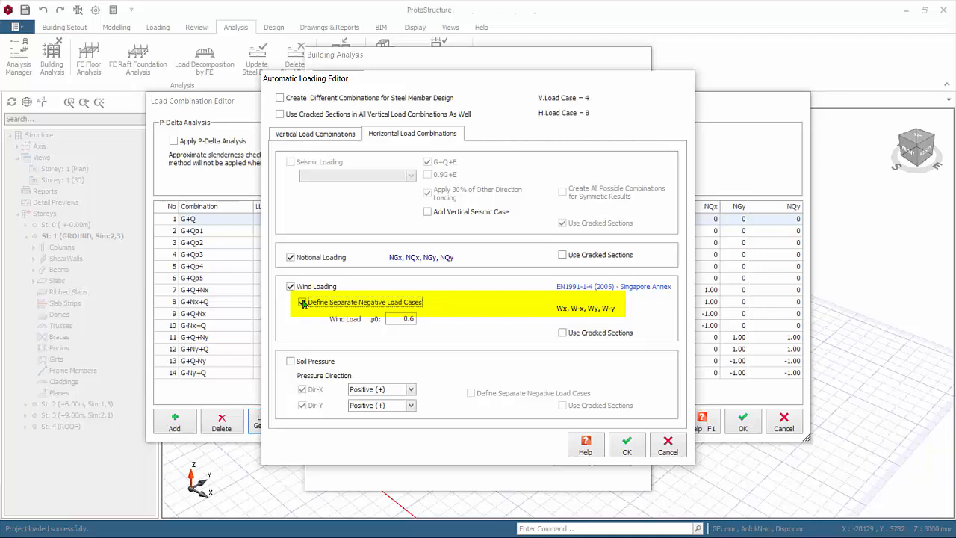
pyautogui.click(302, 302)
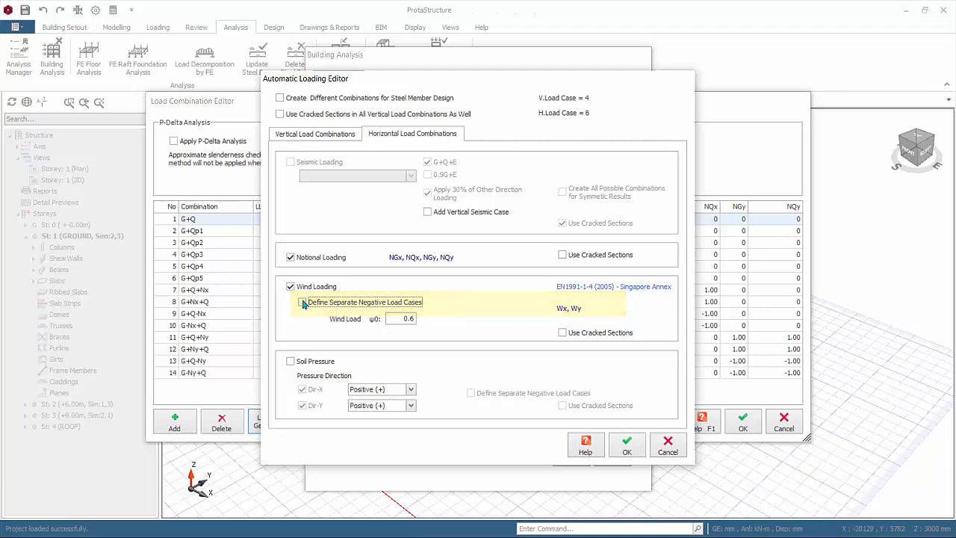
pyautogui.click(626, 446)
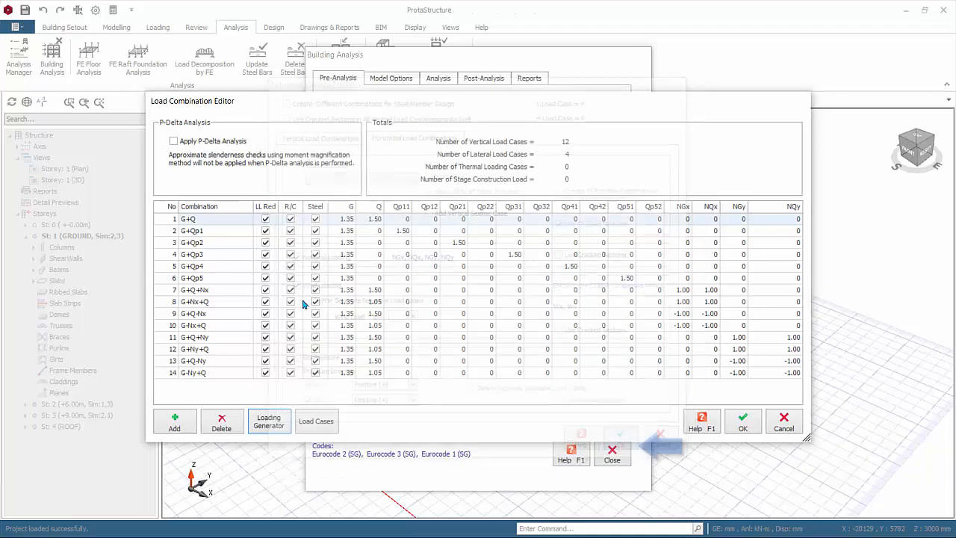
# Accept the regenerated combinations including Wx and Wy wind cases and close the editor.
pyautogui.click(269, 421)
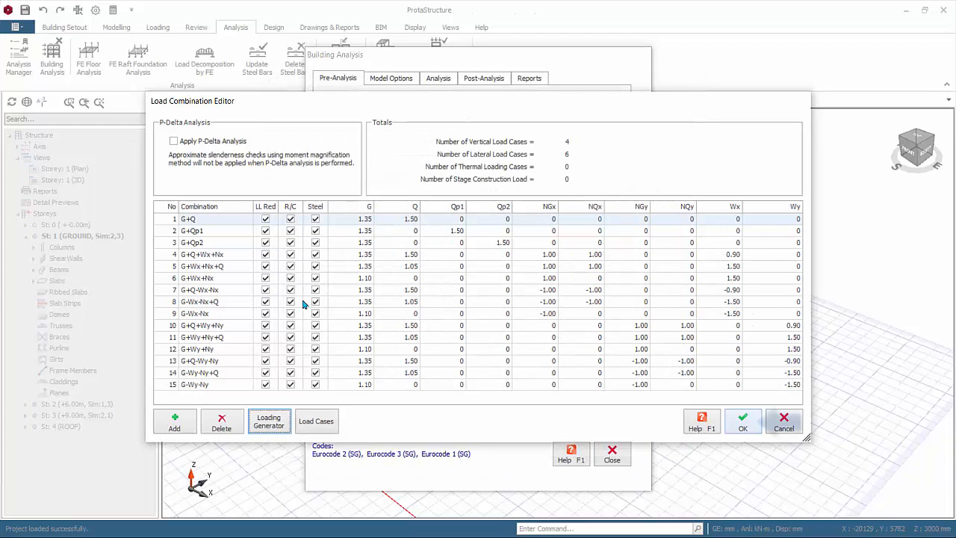
pyautogui.click(743, 421)
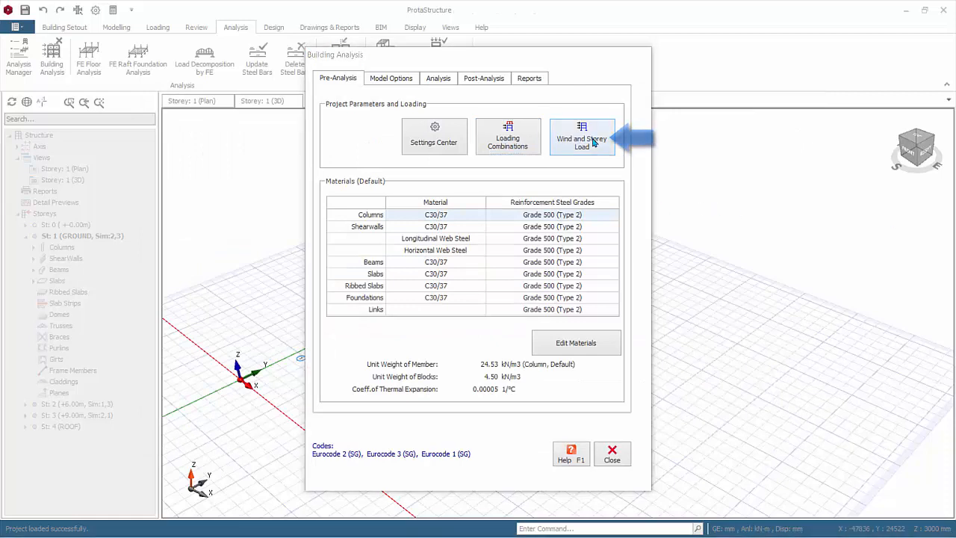
# Show the Wind and Storey Load table with storey 1 (GROUND) expanded.
pyautogui.click(583, 138)
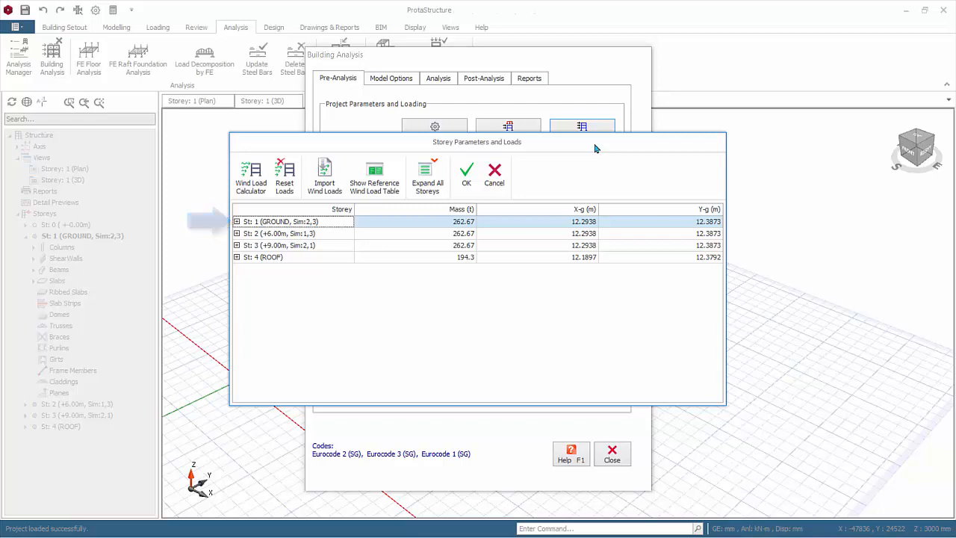
pyautogui.click(236, 222)
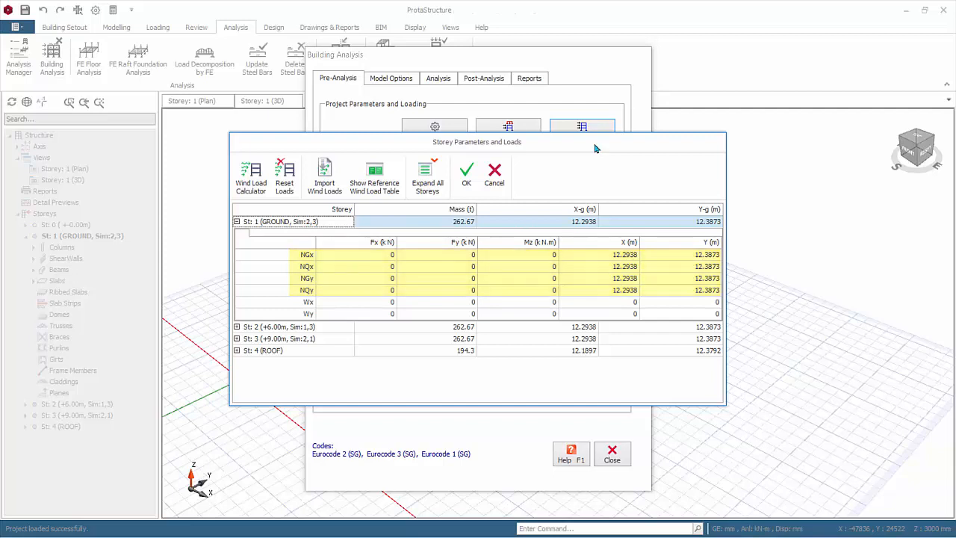
# Enter a 100 kN wind load in the ground storey Wx row Px cell.
pyautogui.click(307, 302)
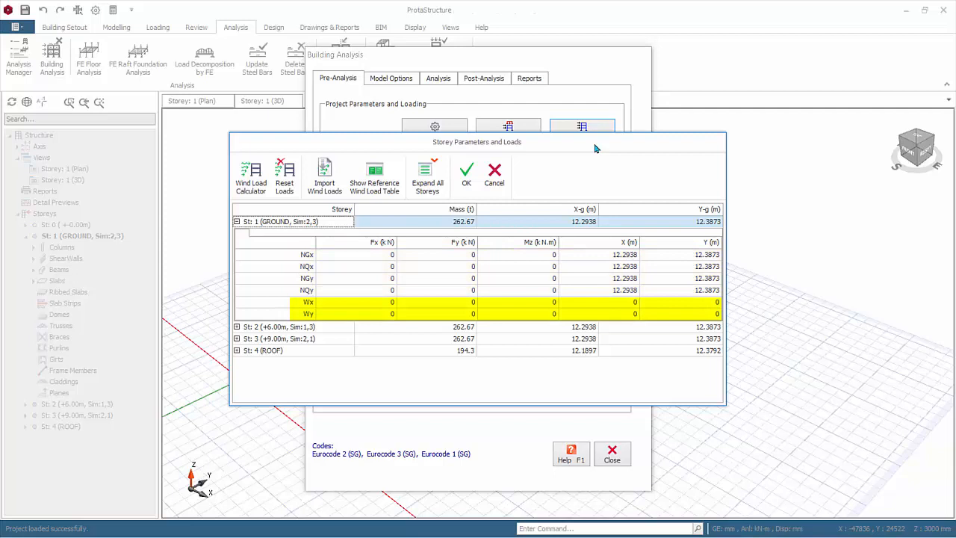
pyautogui.click(366, 302)
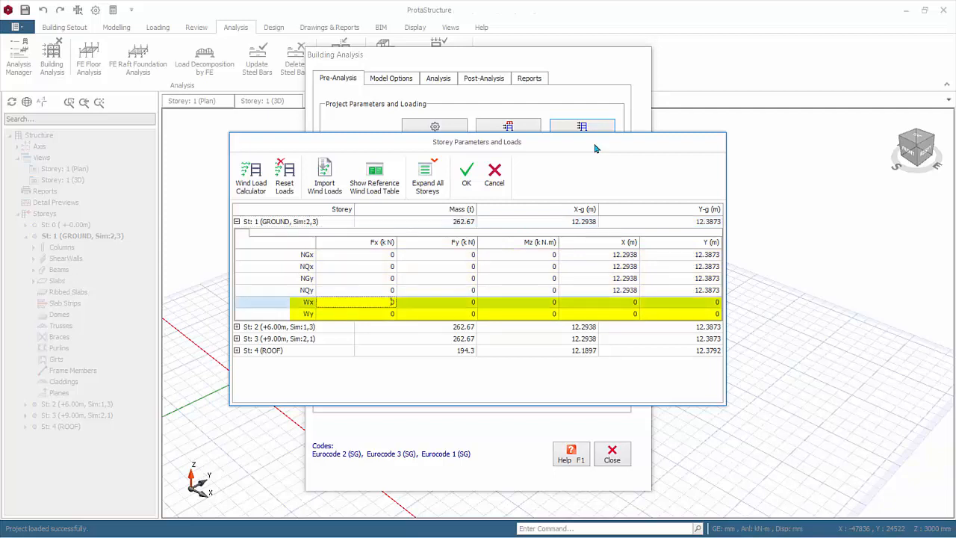
pyautogui.write('1')
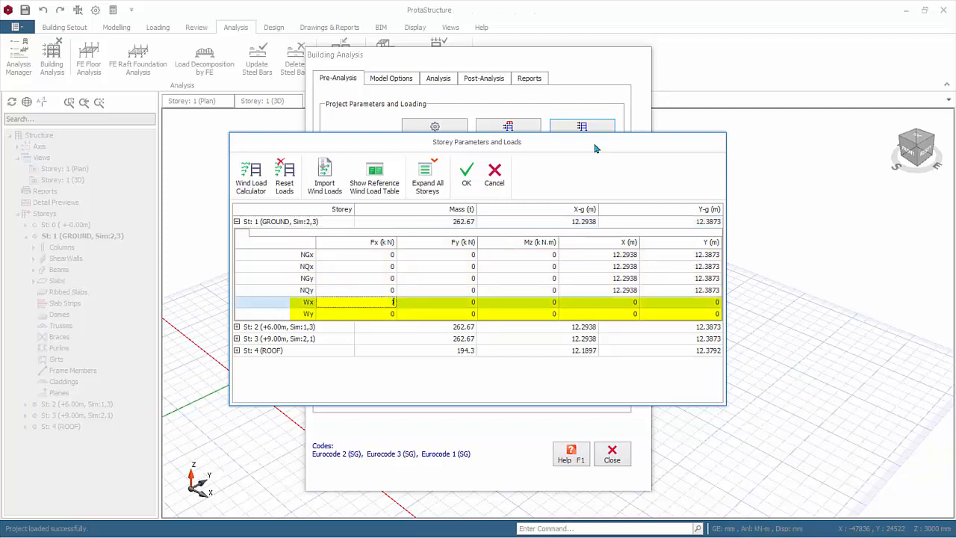
pyautogui.write('00')
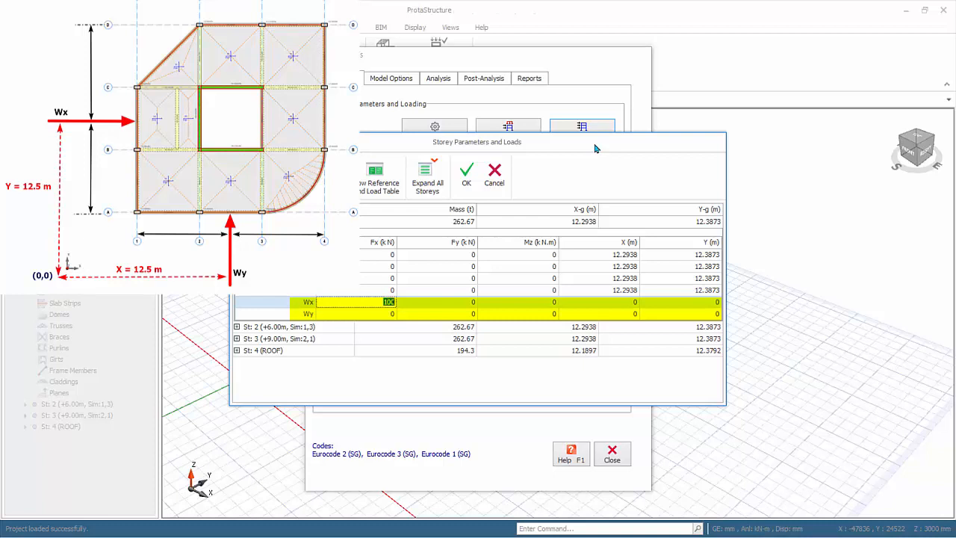
pyautogui.write('100')
pyautogui.click(599, 313)
pyautogui.write('13')
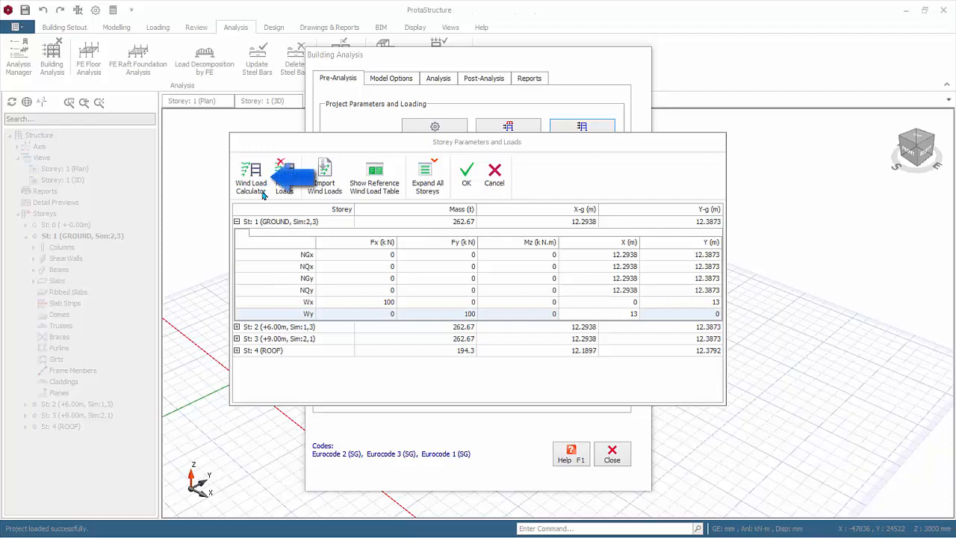
pyautogui.moveTo(251, 176)
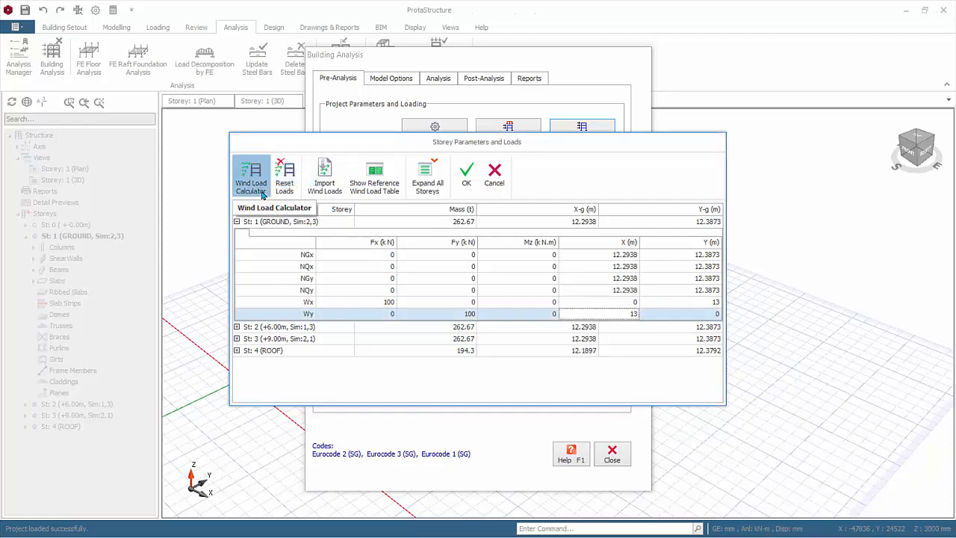
# Generate the wind load summary report so storey 1 gets 111.17 kN for Wx and Wy.
pyautogui.click(251, 179)
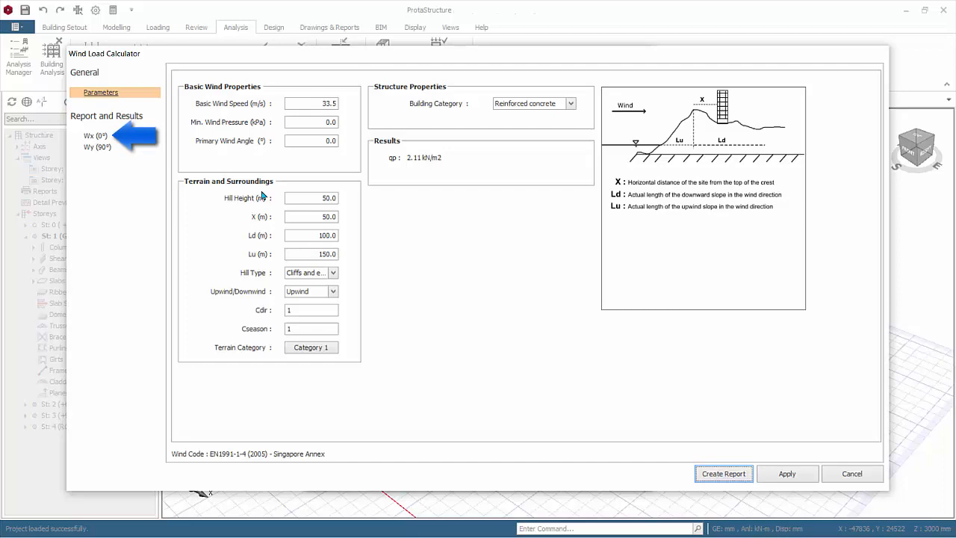
pyautogui.click(95, 134)
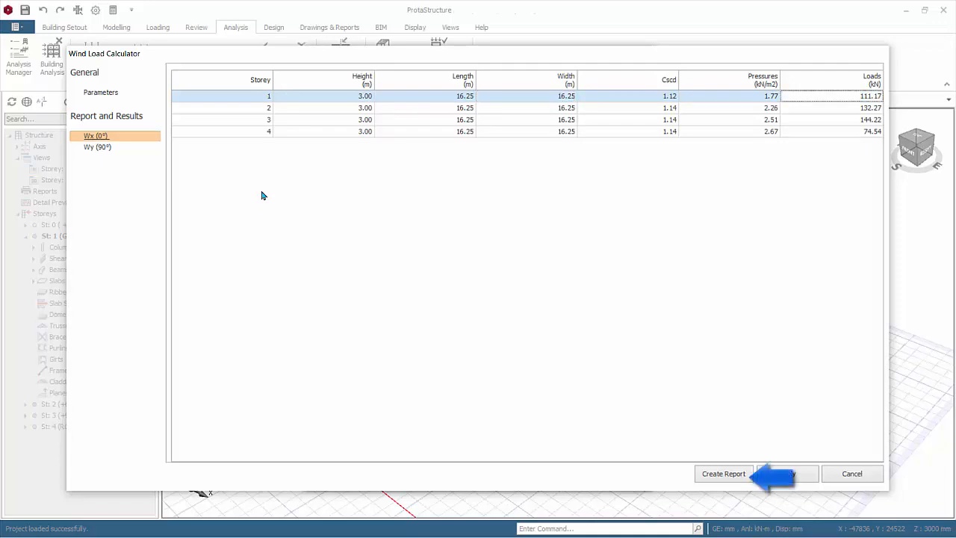
pyautogui.click(724, 473)
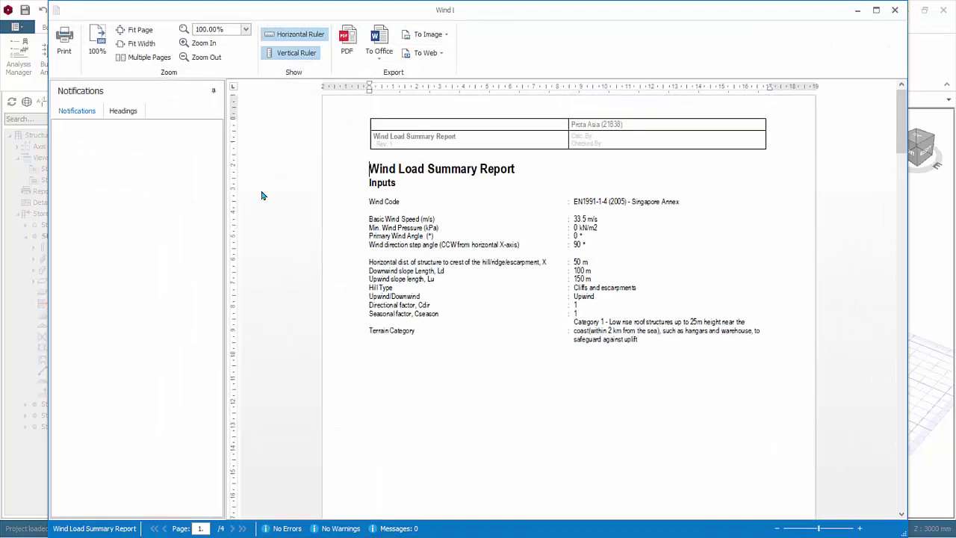
pyautogui.scroll(-3)
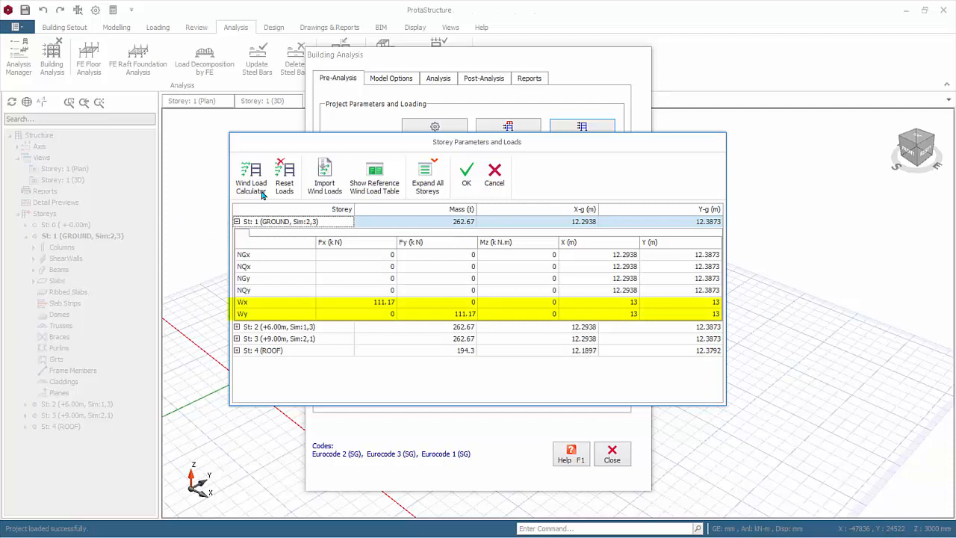
pyautogui.scroll(-3)
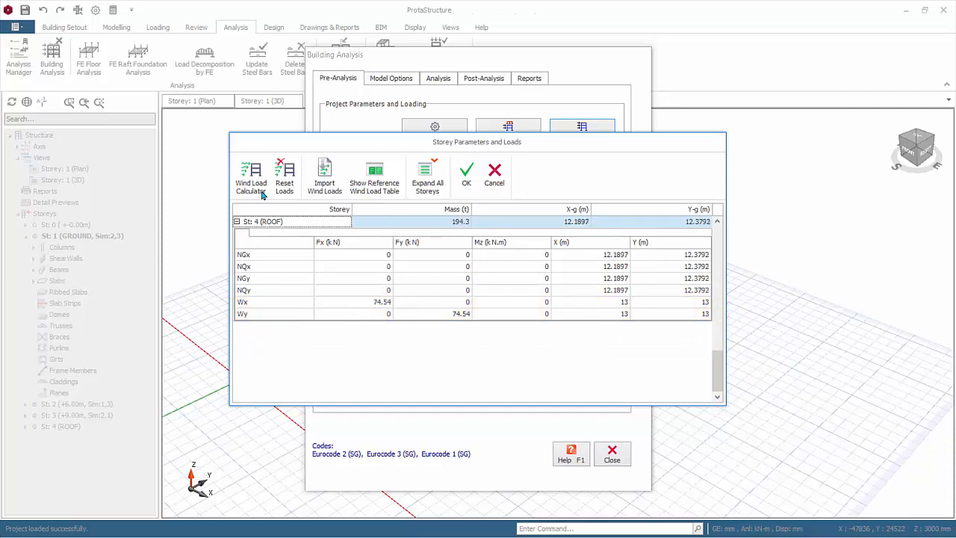
pyautogui.moveTo(324, 177)
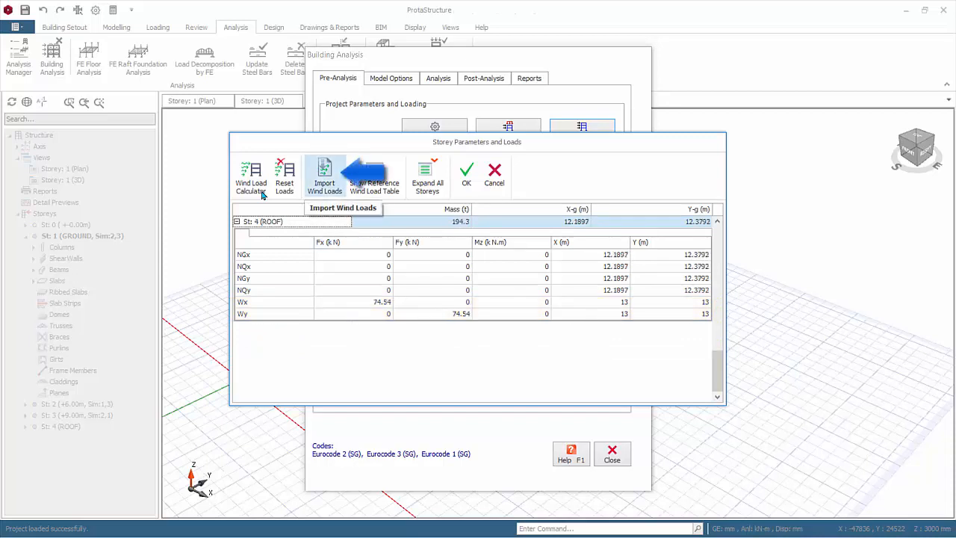
pyautogui.click(324, 177)
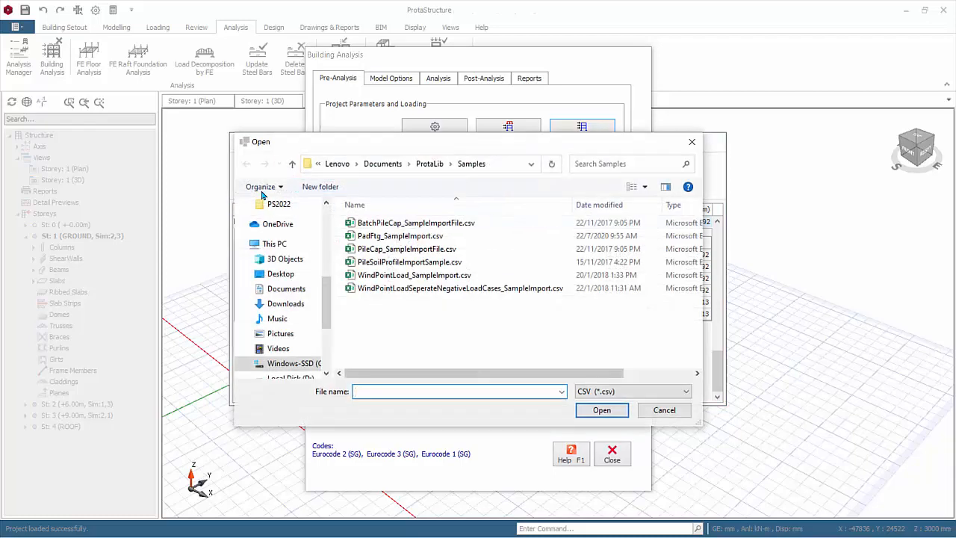
pyautogui.click(414, 275)
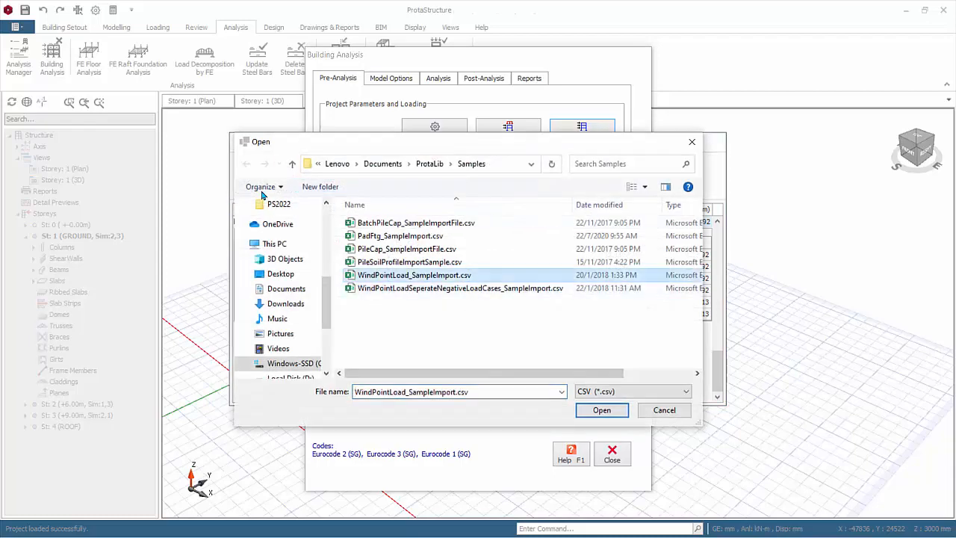
pyautogui.click(461, 288)
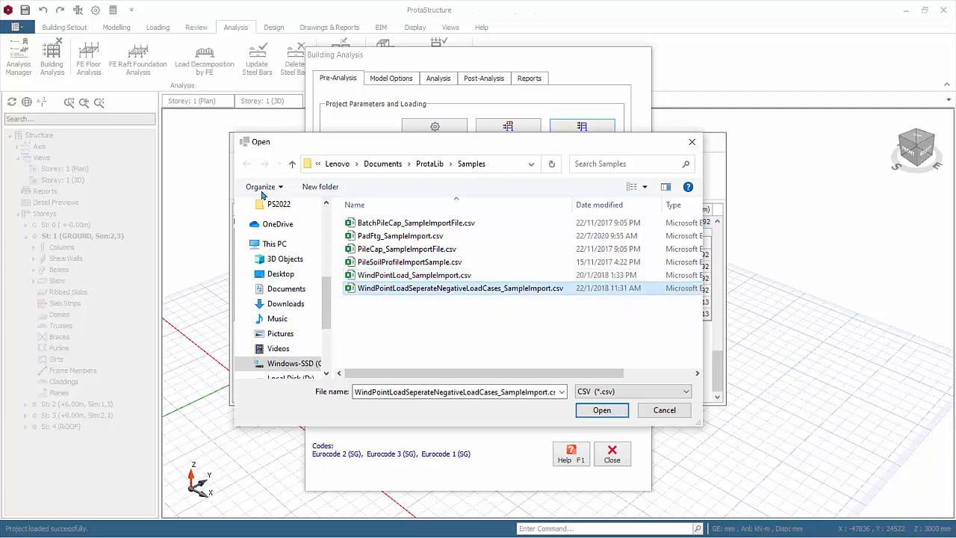
pyautogui.click(414, 275)
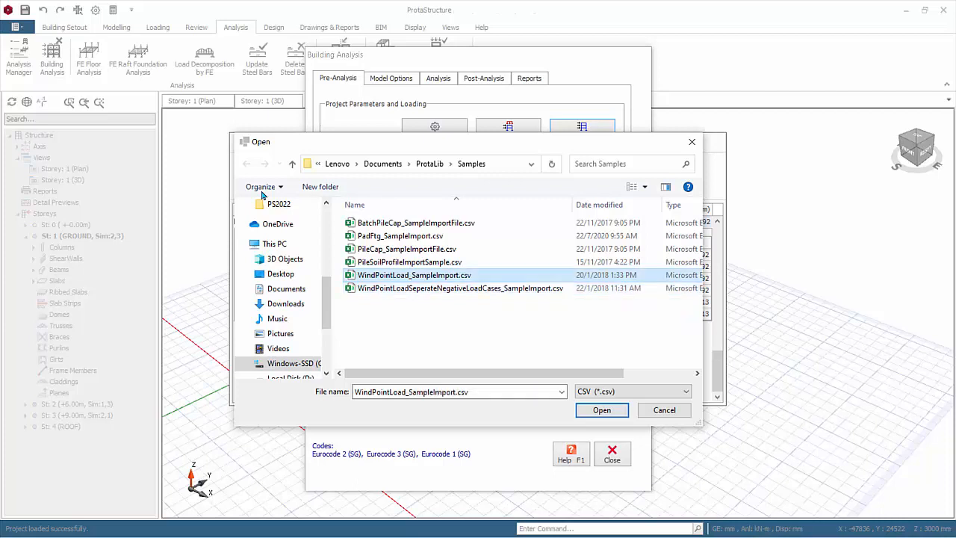
pyautogui.moveTo(414, 275)
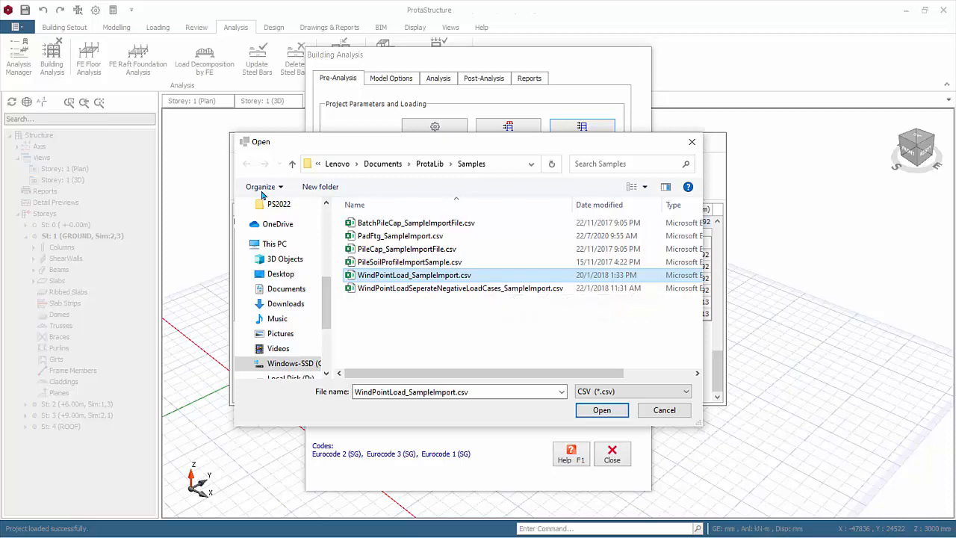
pyautogui.click(601, 409)
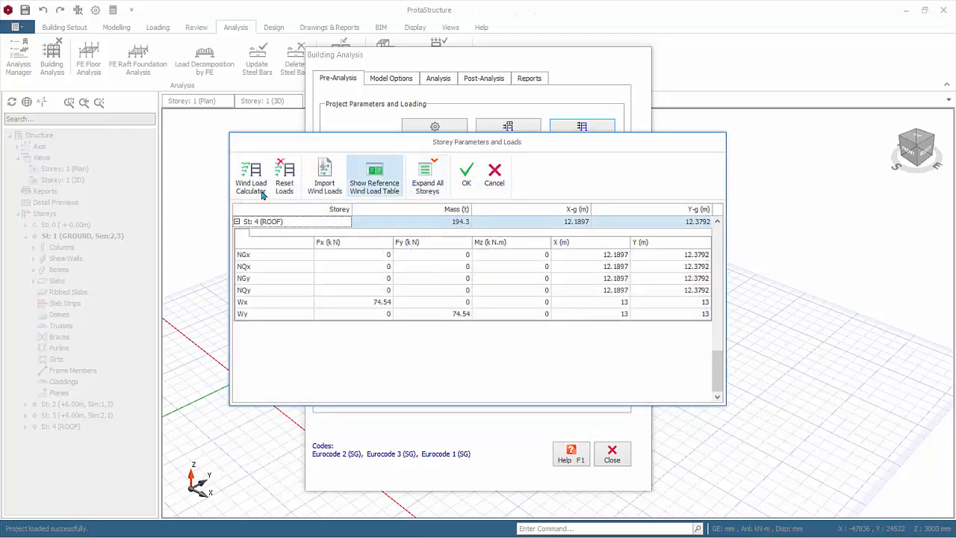
# Accept the storey loads table and return to the Pre-Analysis settings.
pyautogui.click(373, 176)
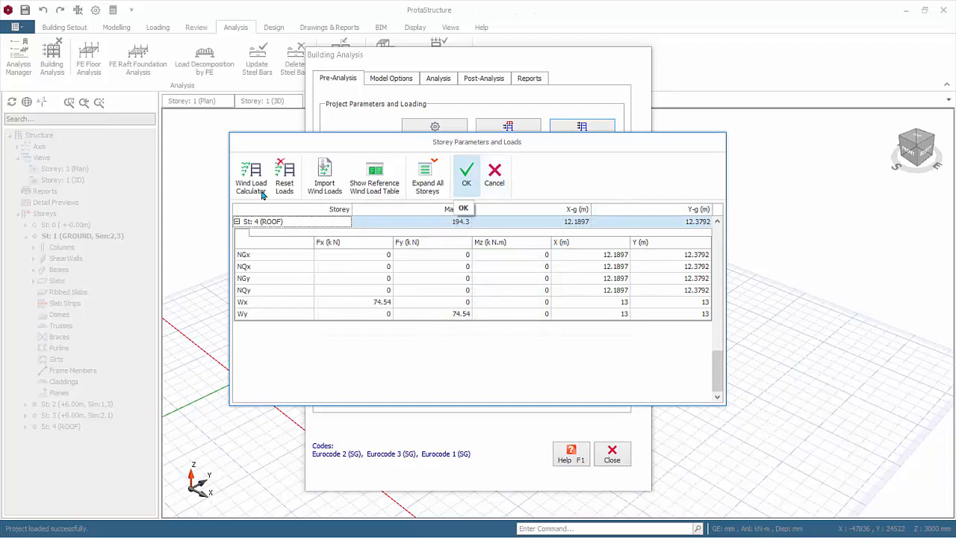
pyautogui.click(495, 177)
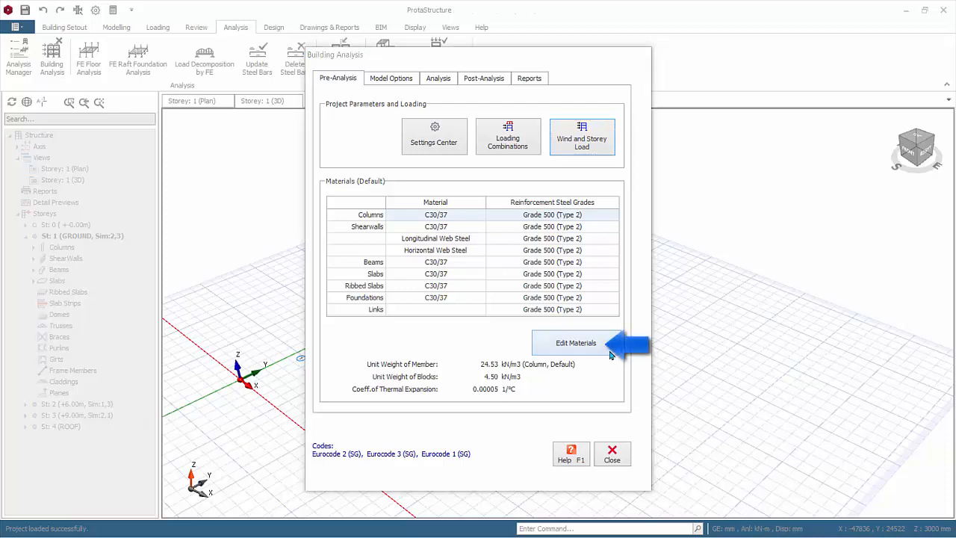
# Review the materials assigned to the Foundation Floor in the materials editor.
pyautogui.click(577, 342)
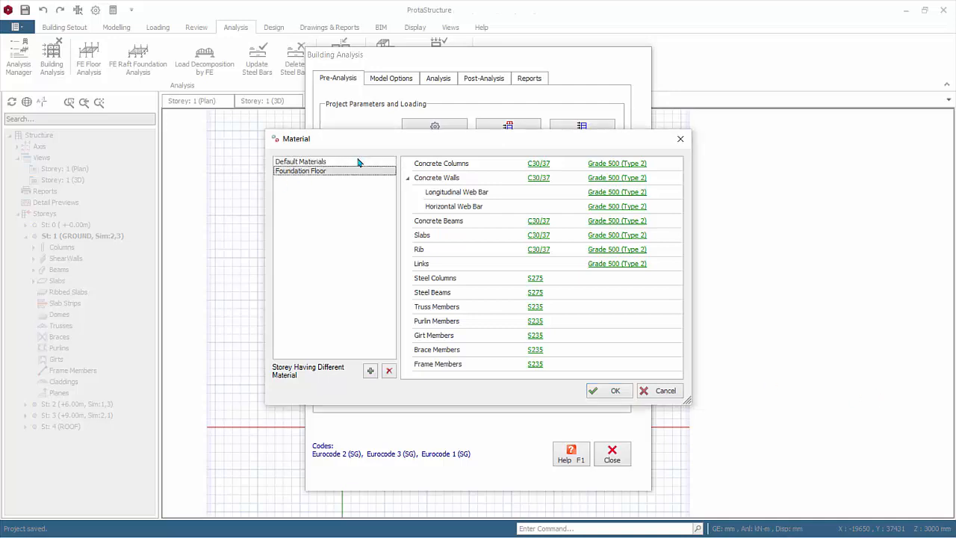
pyautogui.click(299, 170)
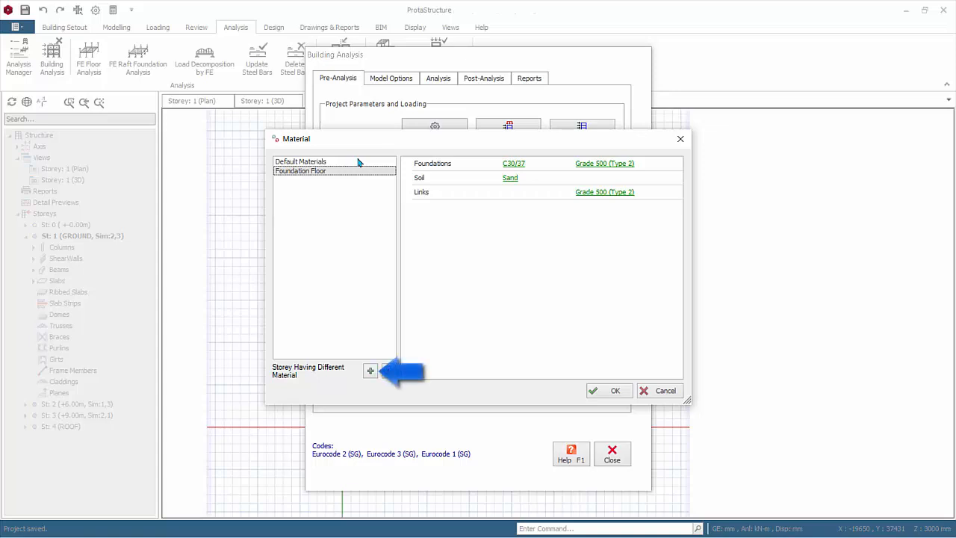
# Add a storey with its own materials, delete it, and return to Default Materials.
pyautogui.click(371, 371)
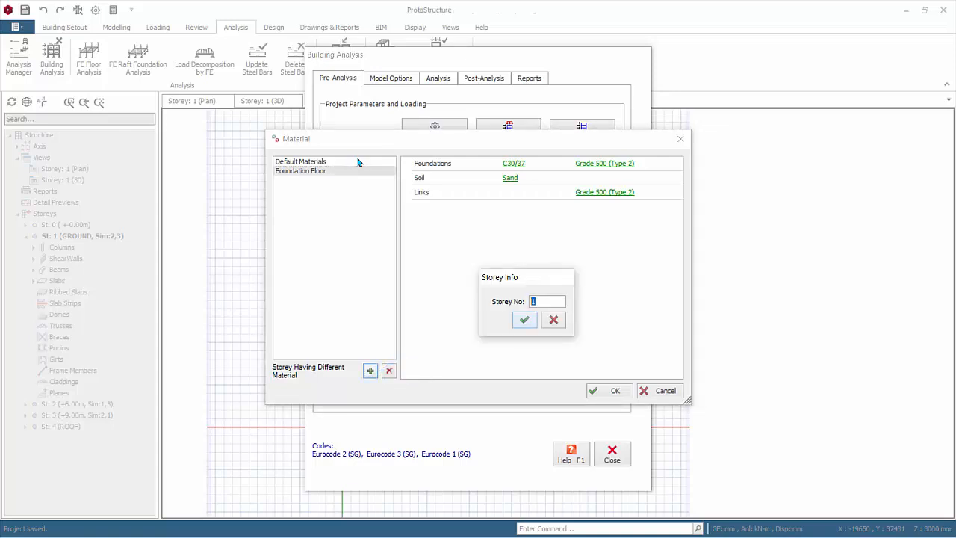
pyautogui.click(525, 319)
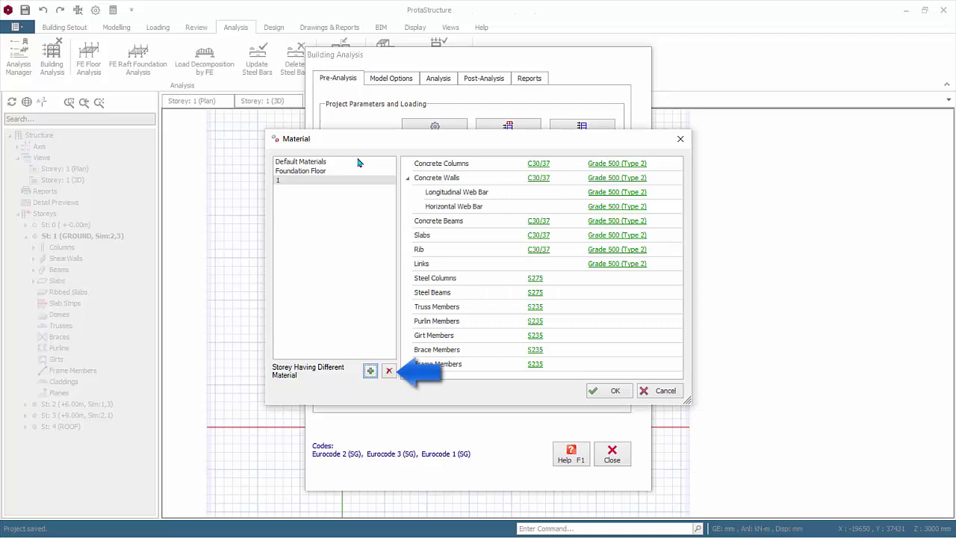
pyautogui.click(300, 171)
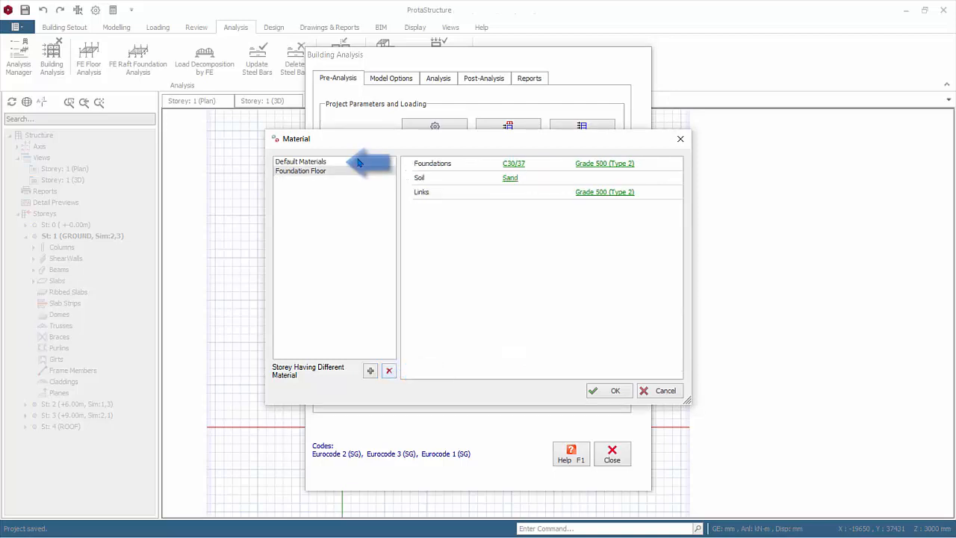
pyautogui.click(300, 162)
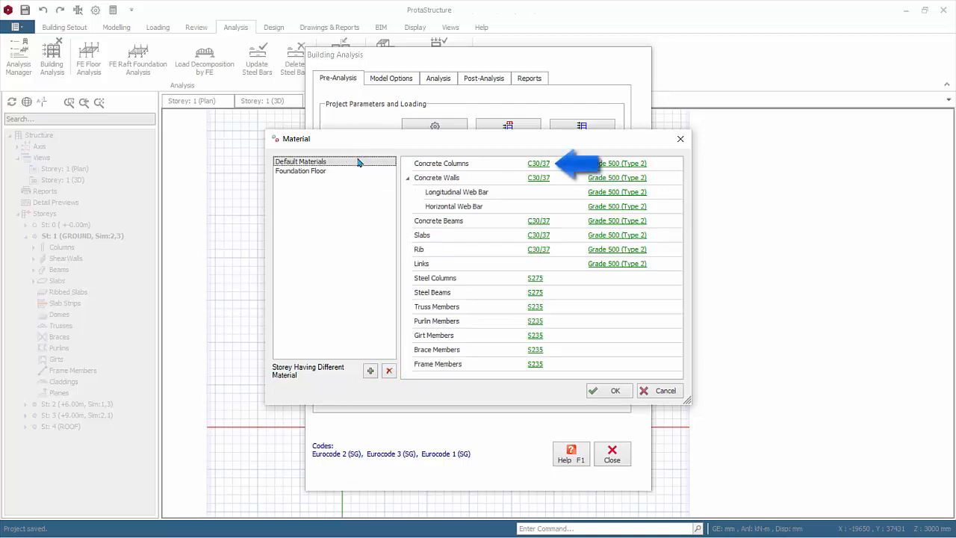
pyautogui.click(538, 163)
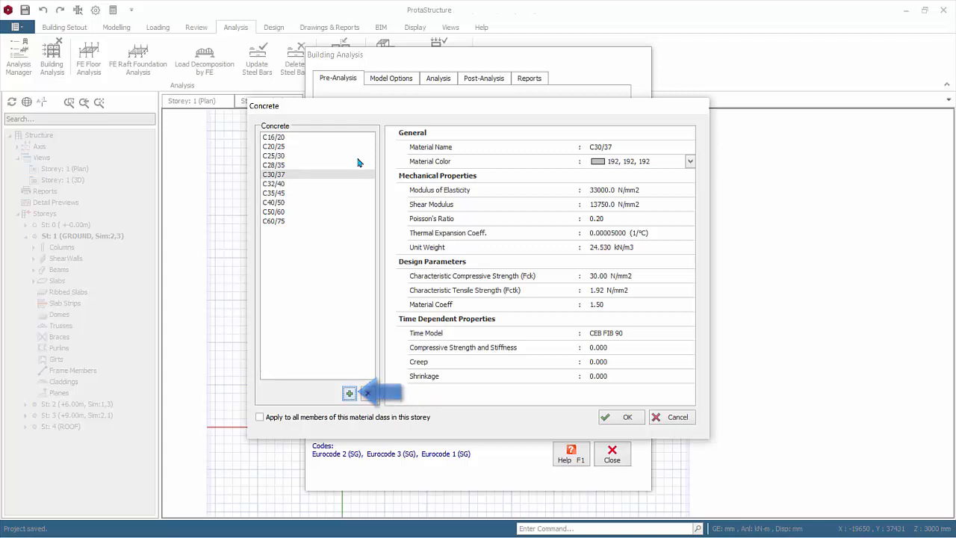
pyautogui.click(349, 394)
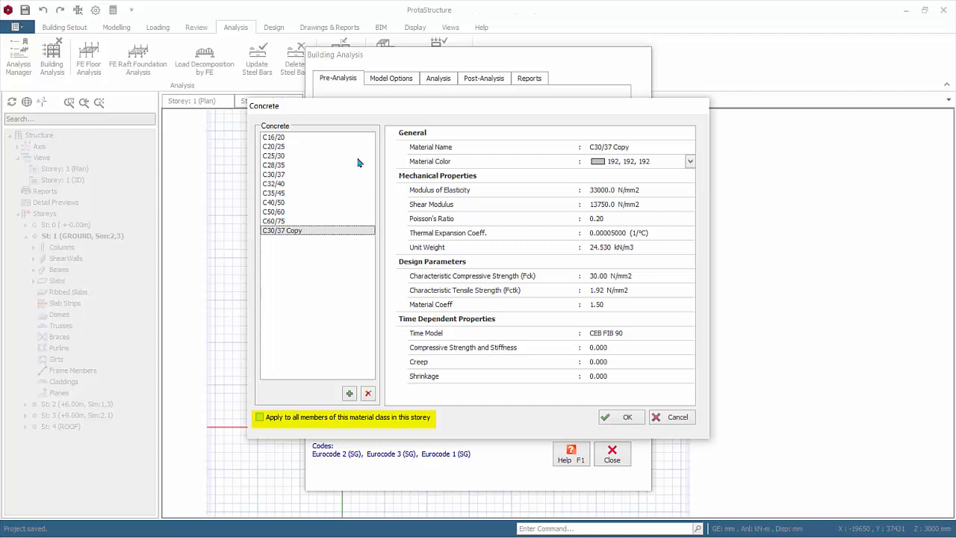
pyautogui.click(260, 416)
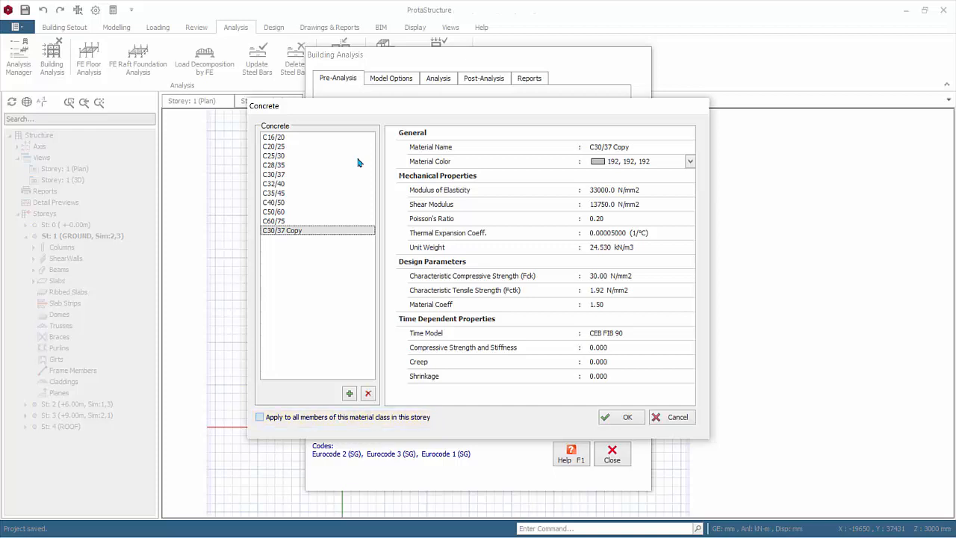
pyautogui.click(628, 417)
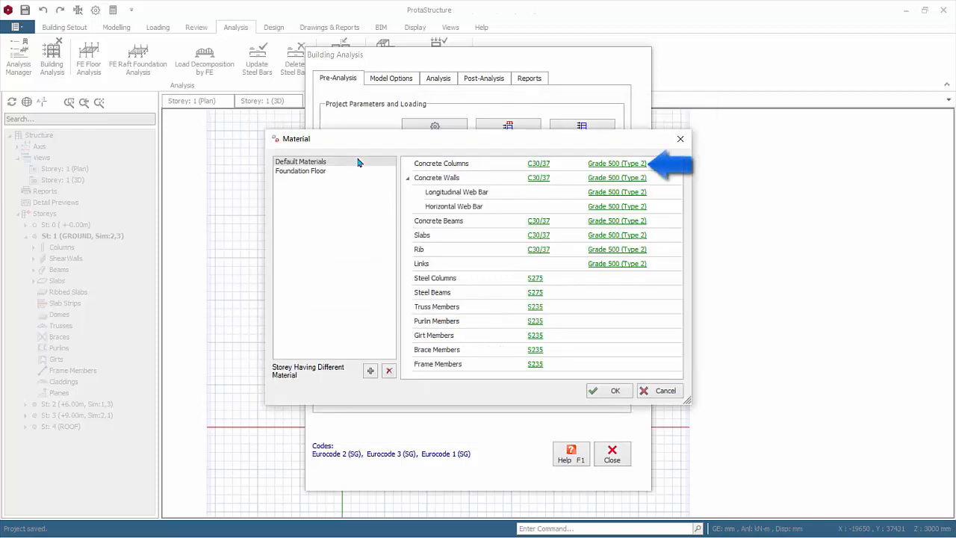
# Show the Grade 500 (Type 2) rebar diameter table used for concrete columns.
pyautogui.click(615, 163)
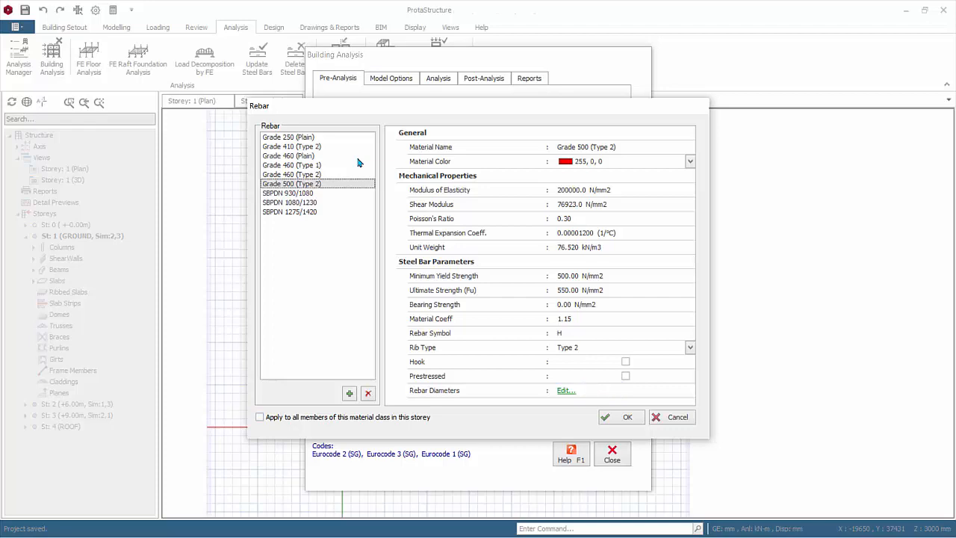
pyautogui.click(566, 390)
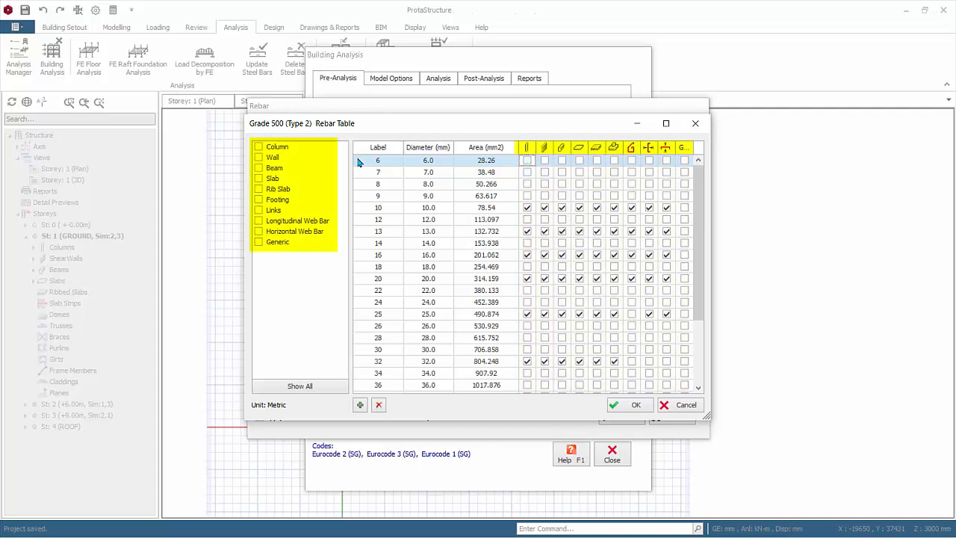
pyautogui.moveTo(526, 160)
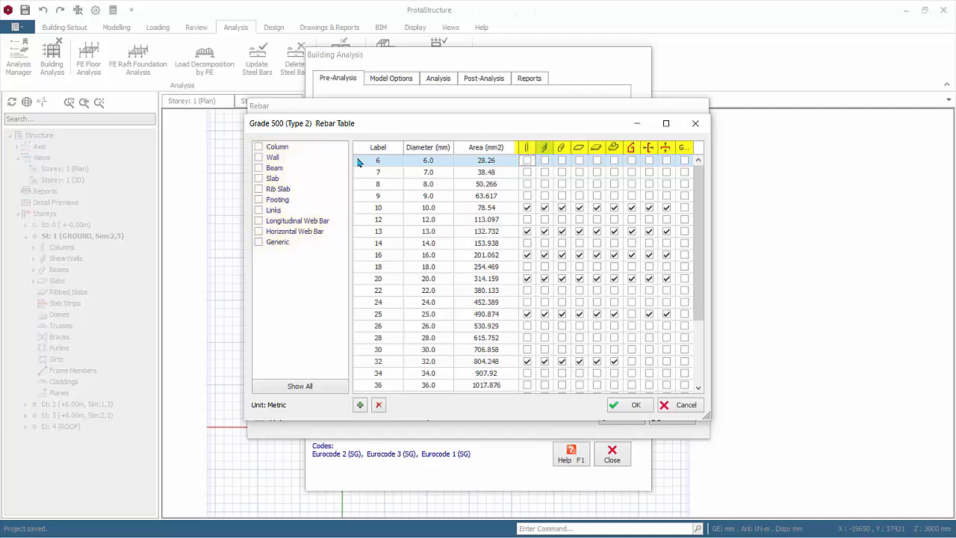
pyautogui.moveTo(544, 148)
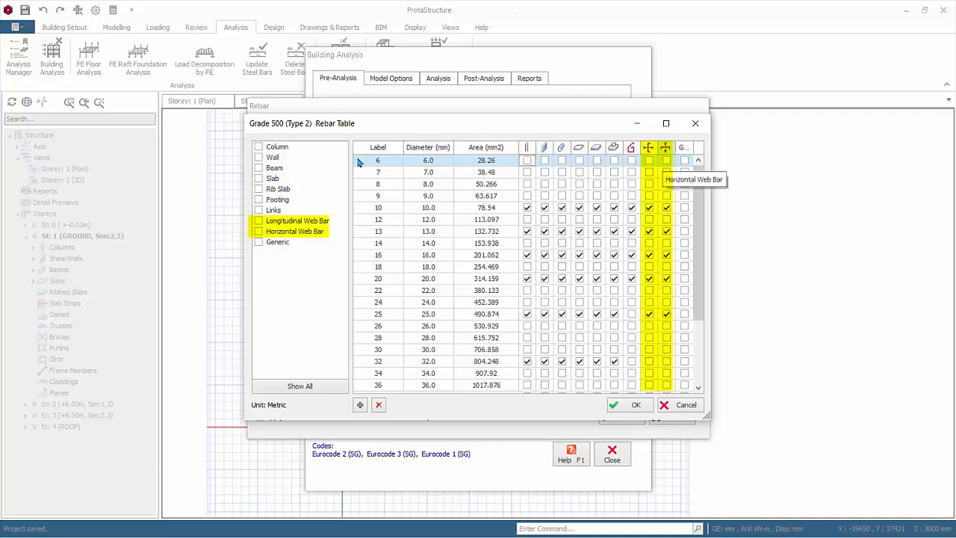
# Filter the rebar table to Column and Wall bars: 10, 13, 16, 20, 25, 32, 40 mm.
pyautogui.click(260, 242)
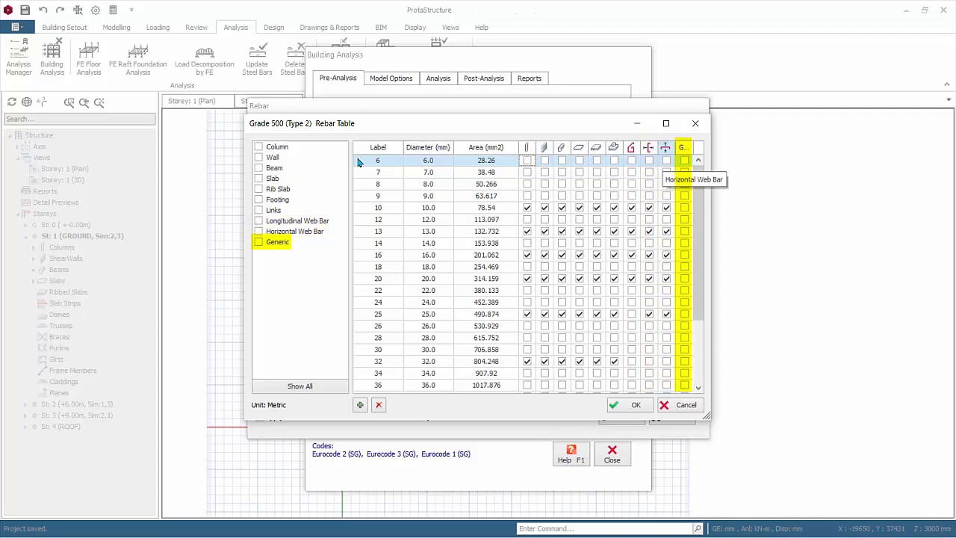
pyautogui.click(278, 242)
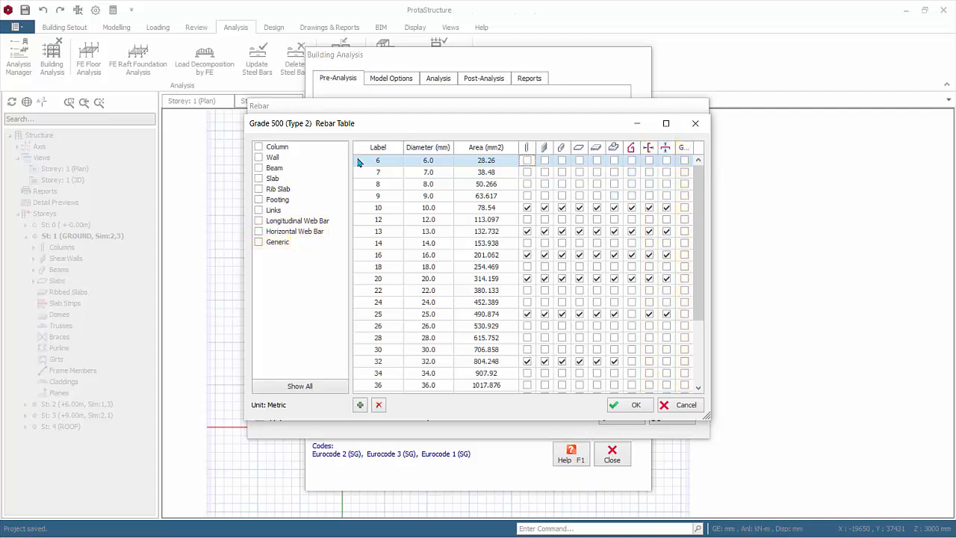
pyautogui.click(257, 146)
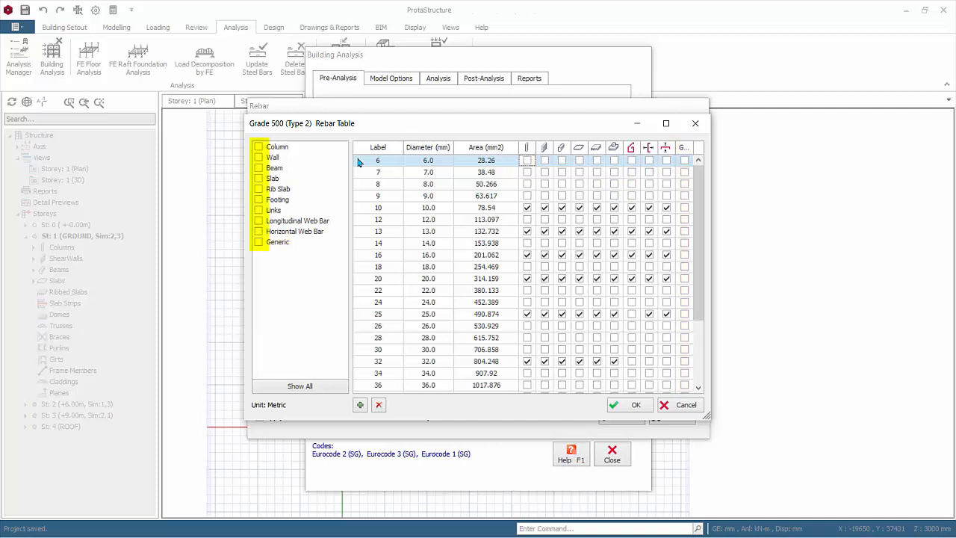
pyautogui.click(259, 146)
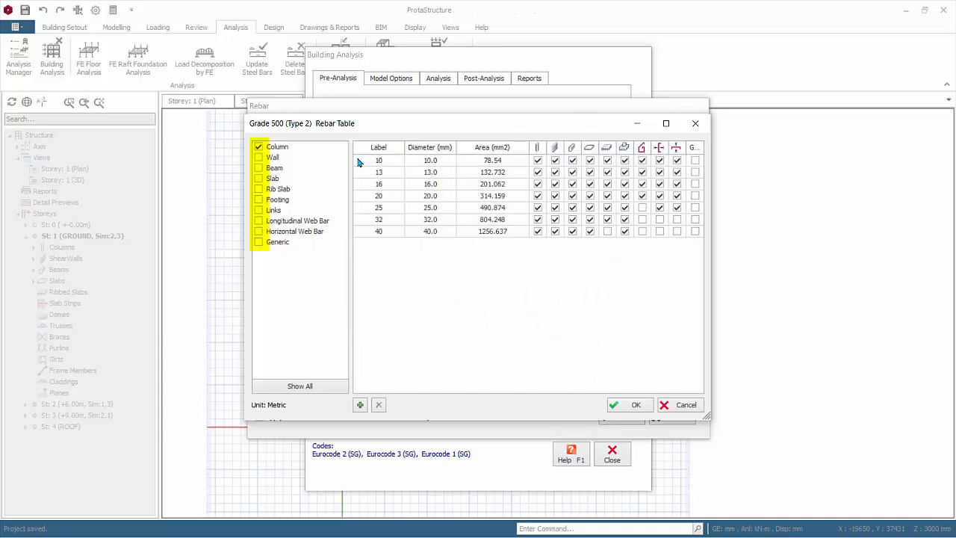
pyautogui.click(259, 157)
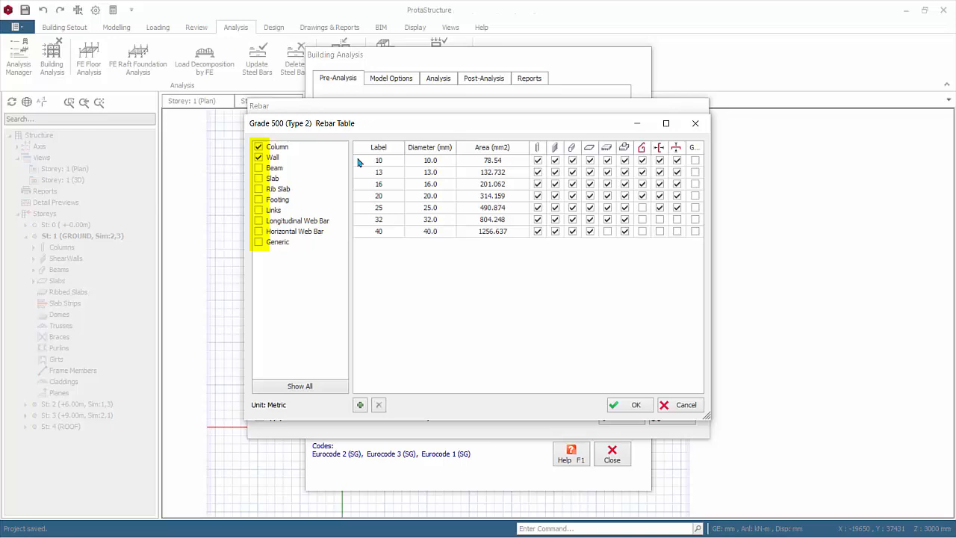